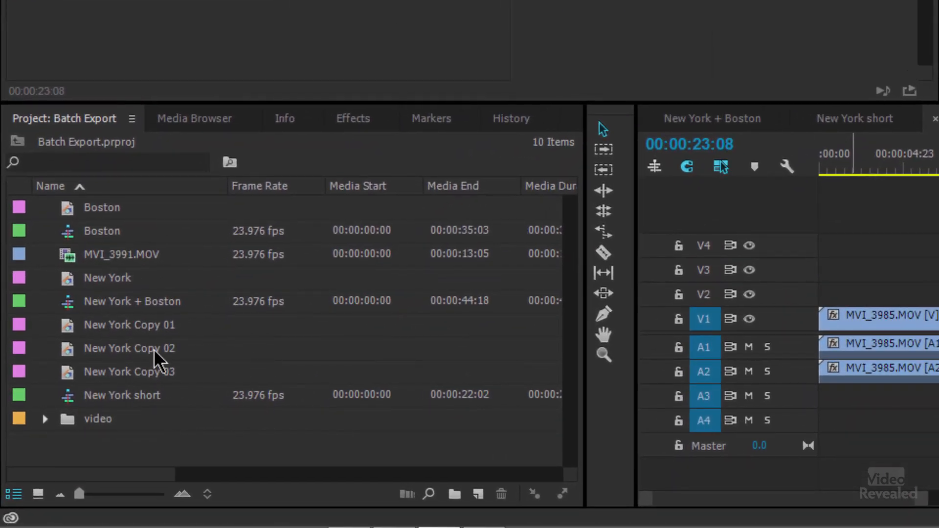
pyautogui.moveTo(105, 401)
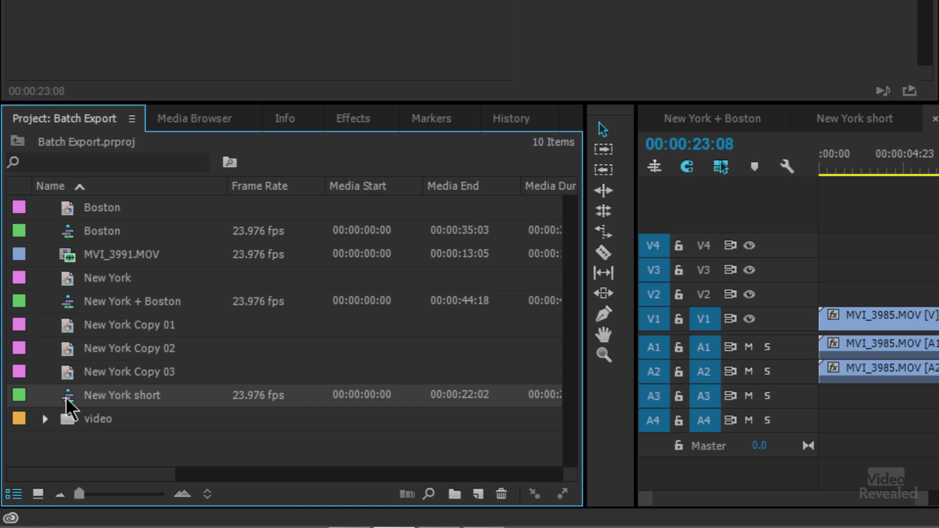
pyautogui.moveTo(108, 425)
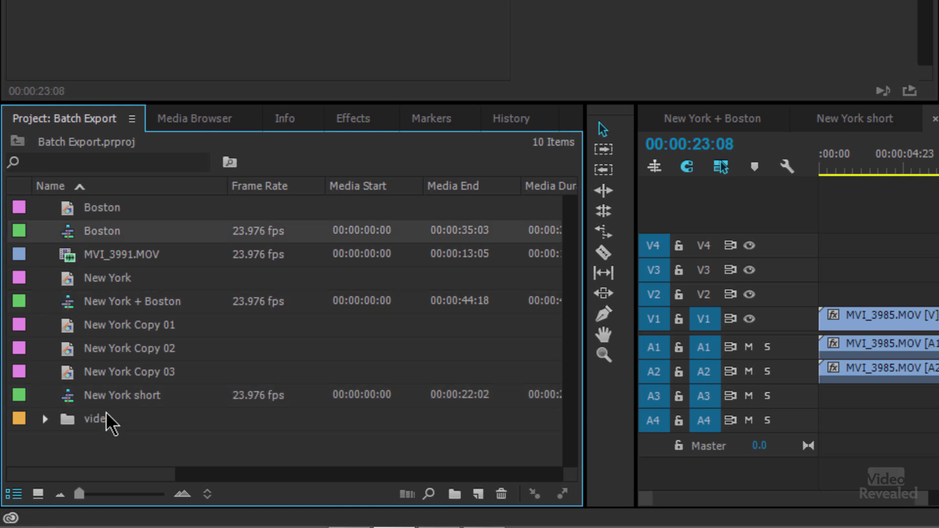
pyautogui.moveTo(106, 375)
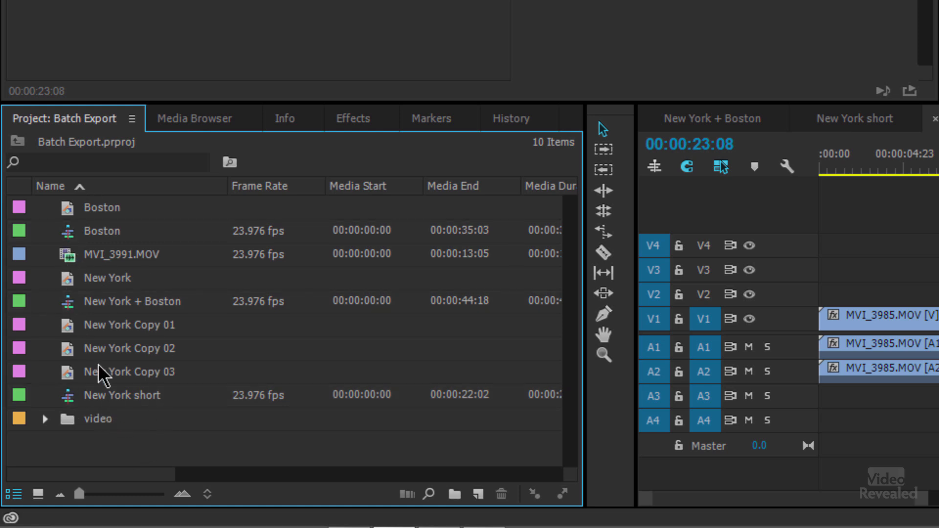
pyautogui.moveTo(93, 162)
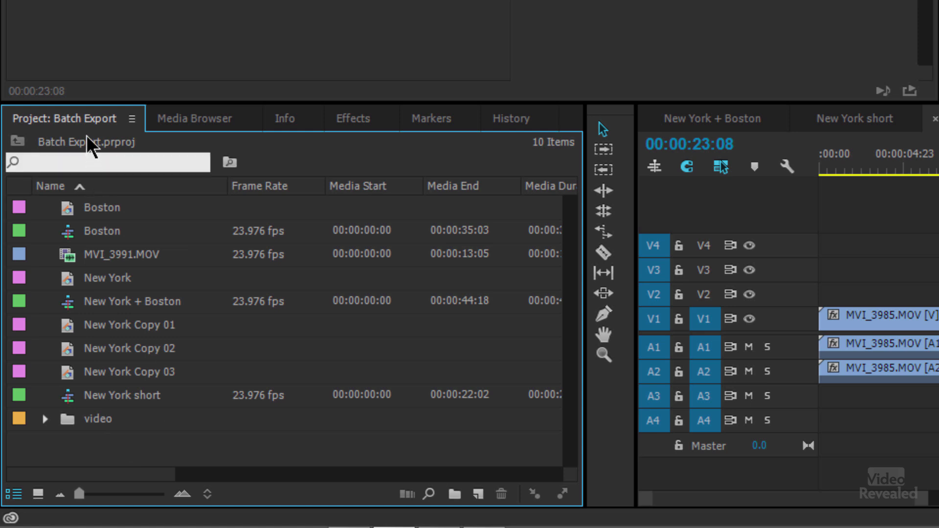
# - Filter the Project panel by 'seq' and select Boston, New York + Boston and New York short
pyautogui.write('seq')
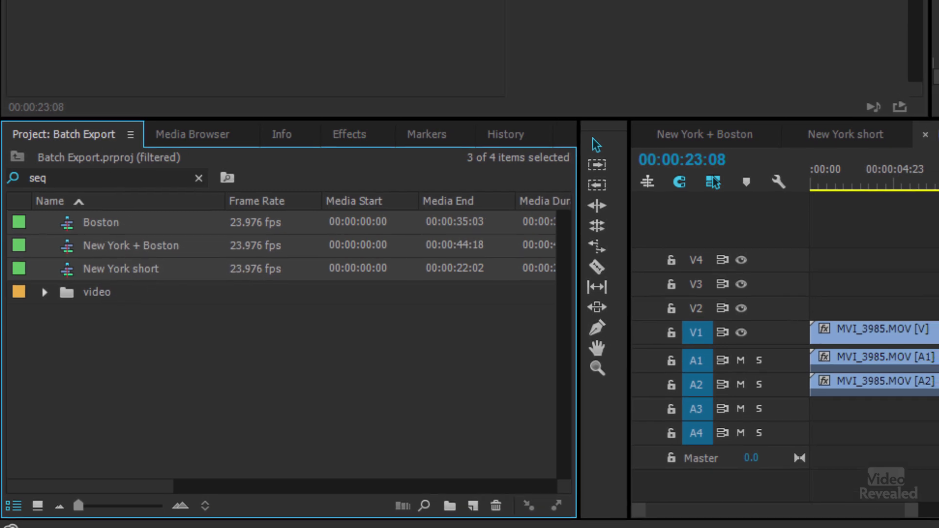
# - Open Export Settings for the three sequences via File > Export > Media
pyautogui.click(11, 24)
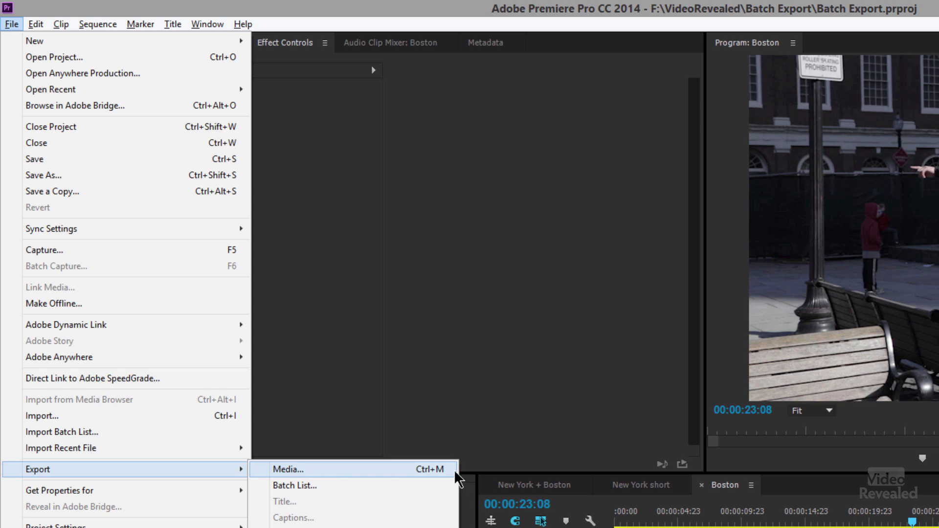
pyautogui.moveTo(391, 476)
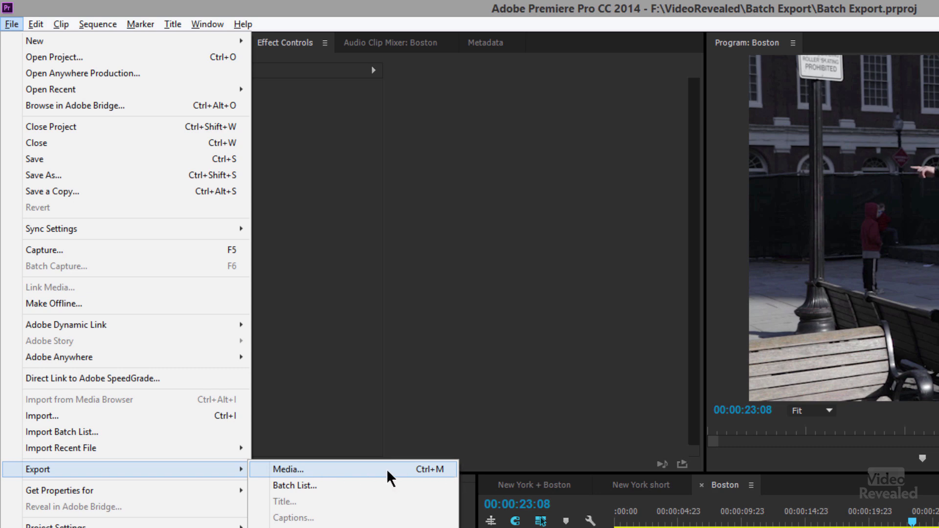
pyautogui.click(288, 469)
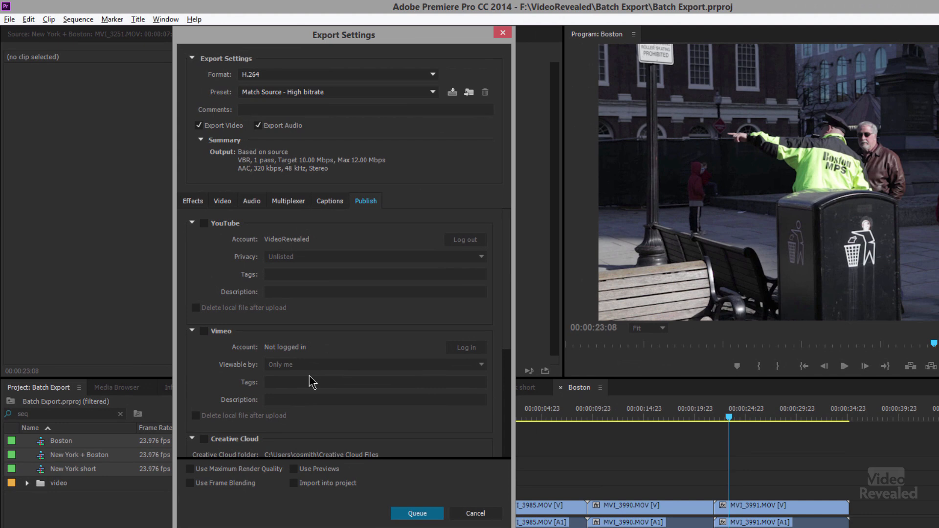
pyautogui.moveTo(358, 447)
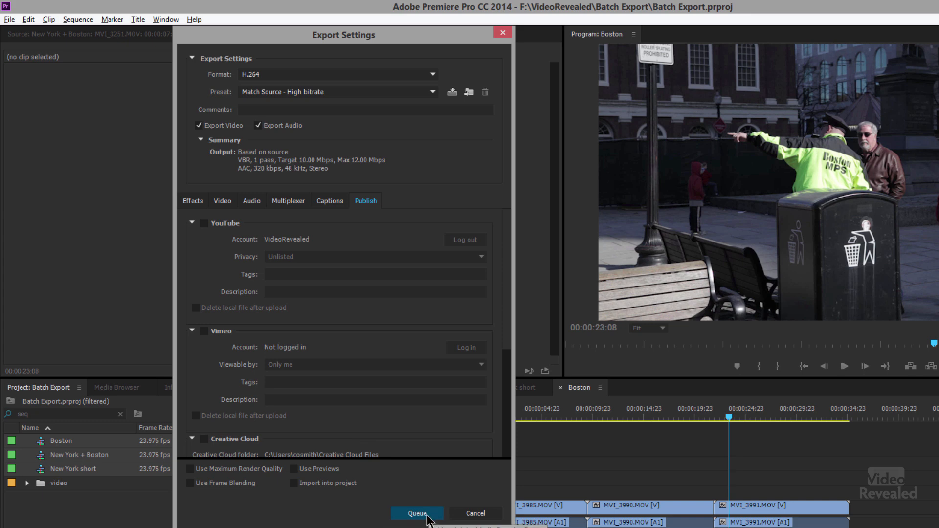
# - Queue the three sequences in Media Encoder as H.264 Match Source – High bitrate jobs
pyautogui.click(416, 514)
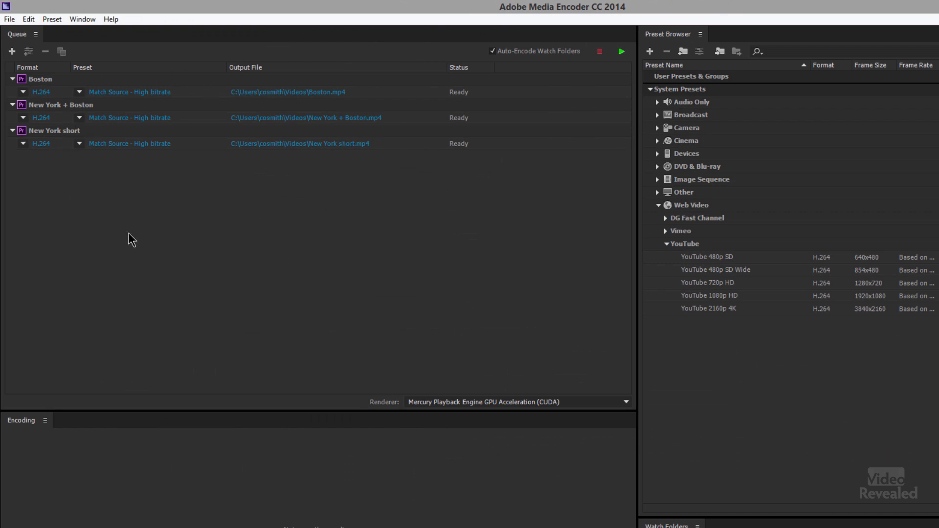
pyautogui.moveTo(282, 85)
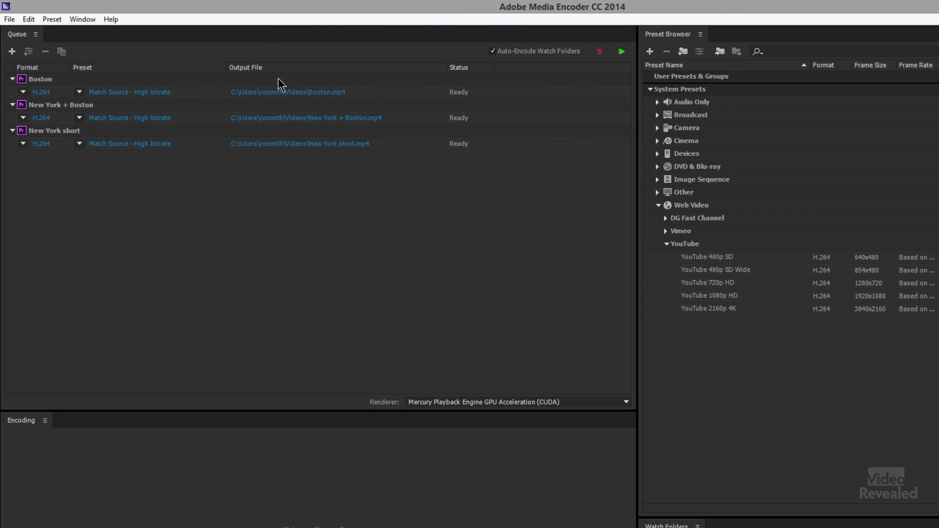
pyautogui.moveTo(291, 189)
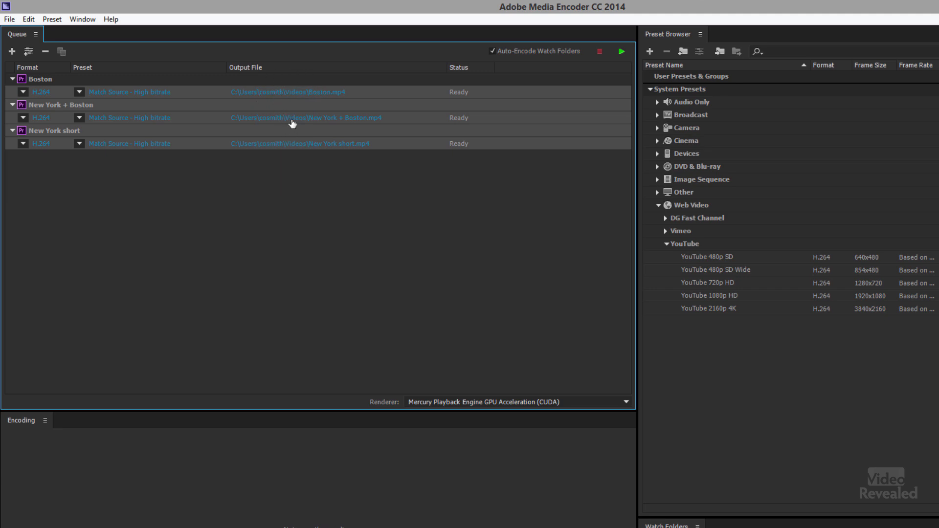
pyautogui.click(289, 92)
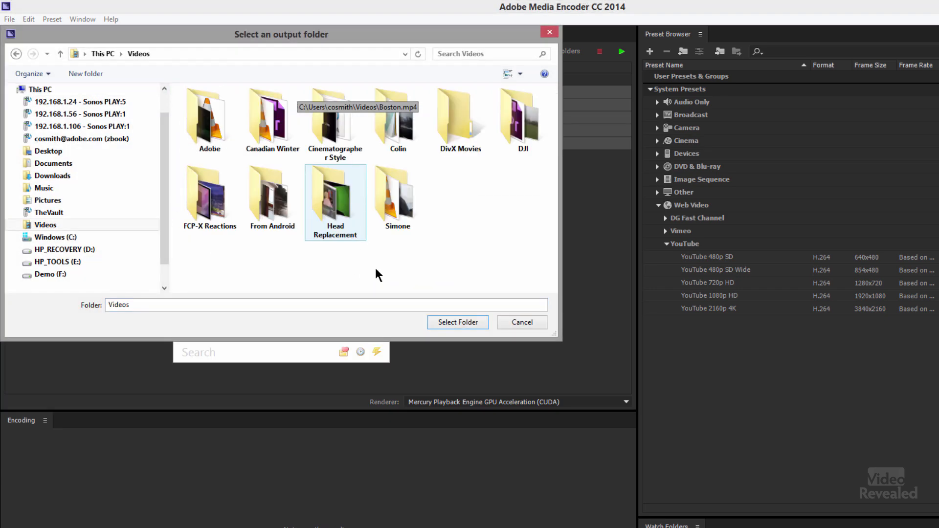
pyautogui.click(457, 322)
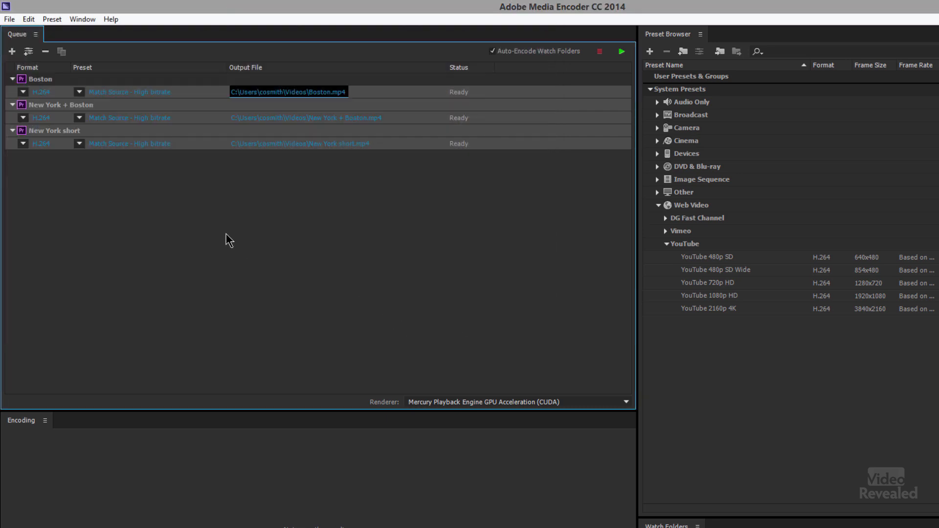
pyautogui.moveTo(143, 202)
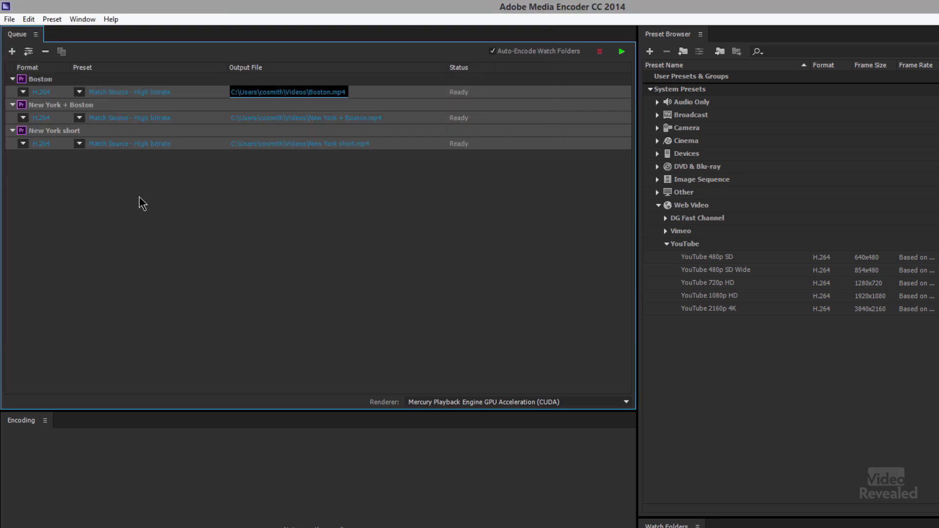
pyautogui.moveTo(123, 132)
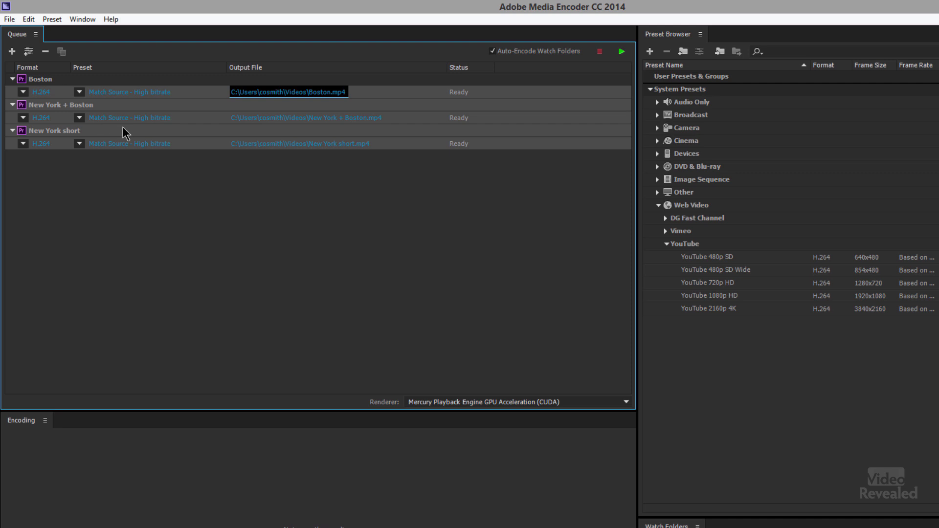
pyautogui.moveTo(686, 342)
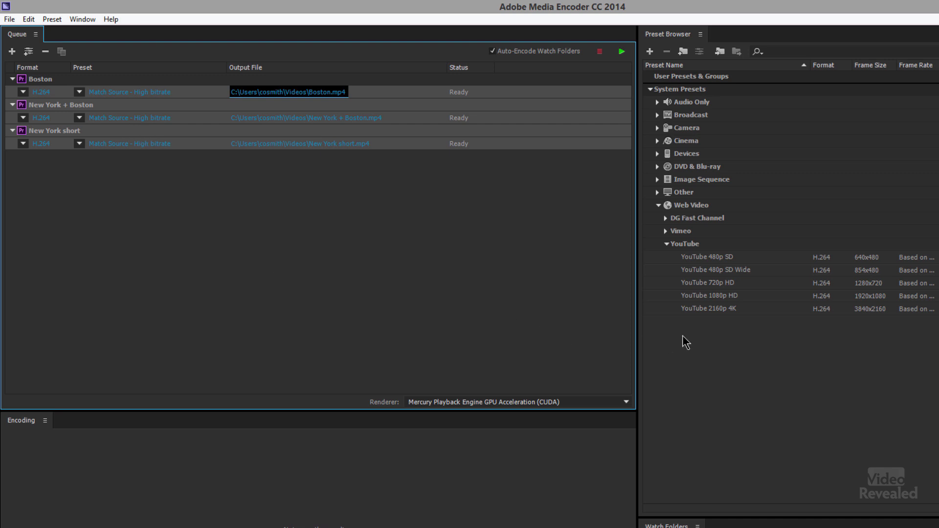
pyautogui.moveTo(710, 296)
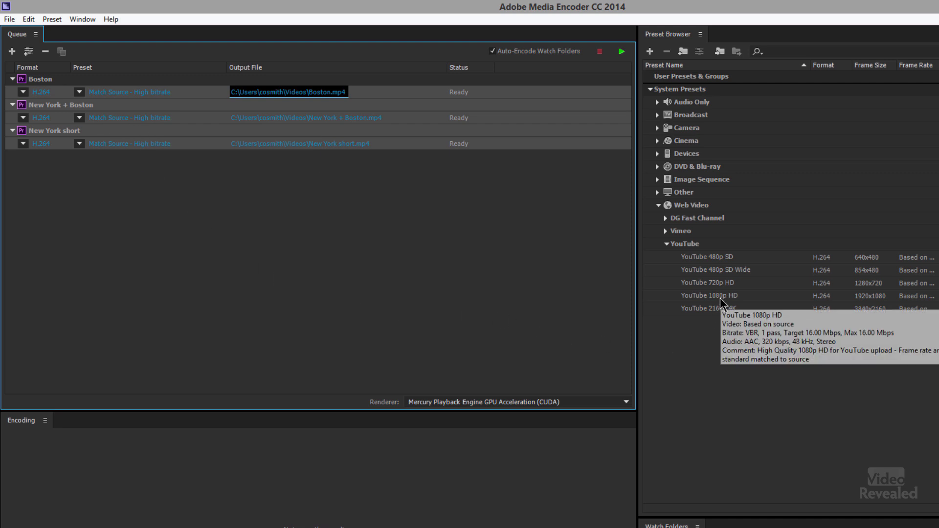
pyautogui.moveTo(676, 247)
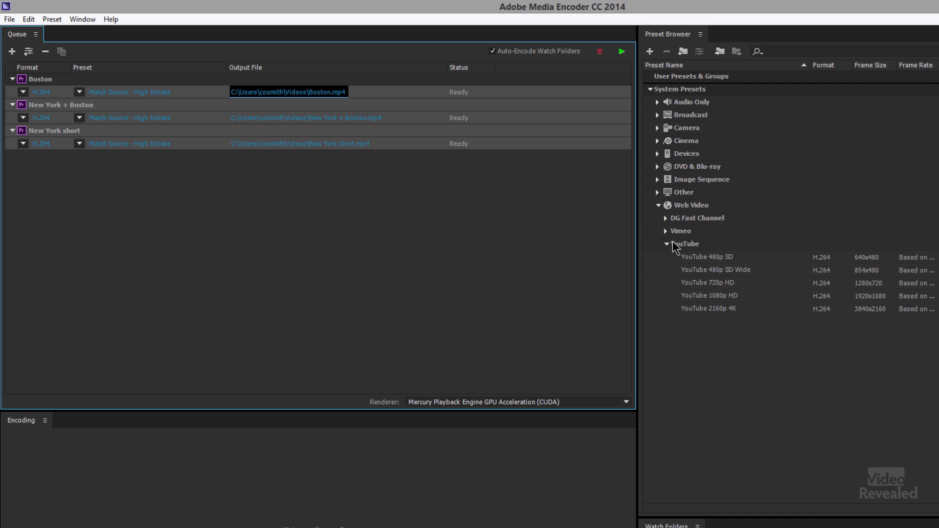
pyautogui.moveTo(683, 174)
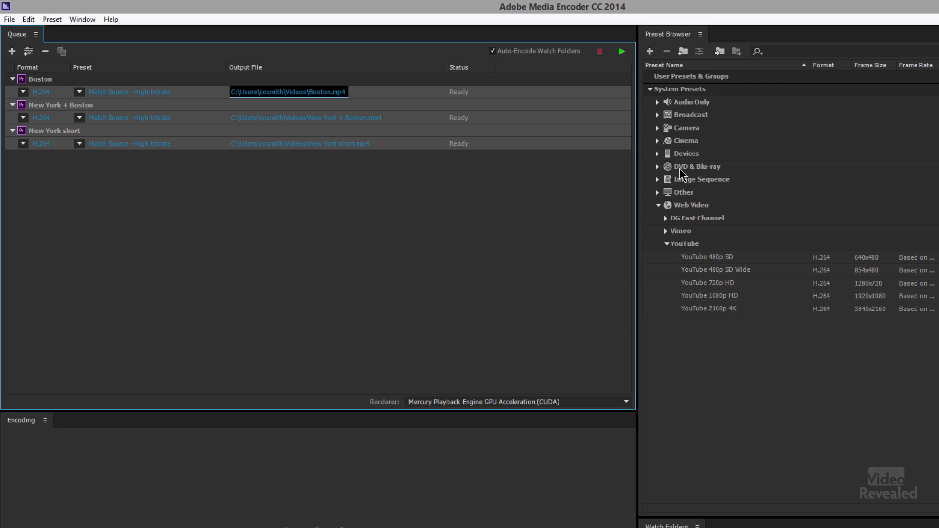
pyautogui.moveTo(684, 255)
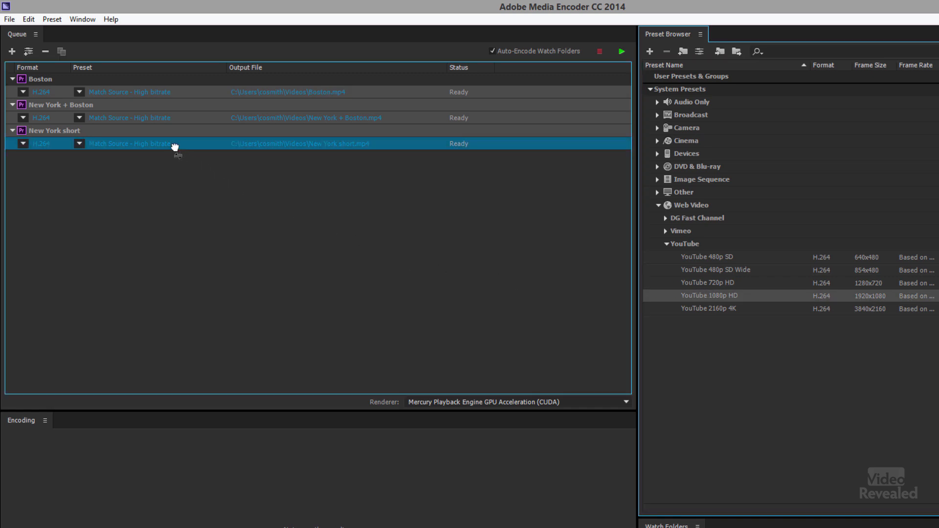
pyautogui.moveTo(132, 145)
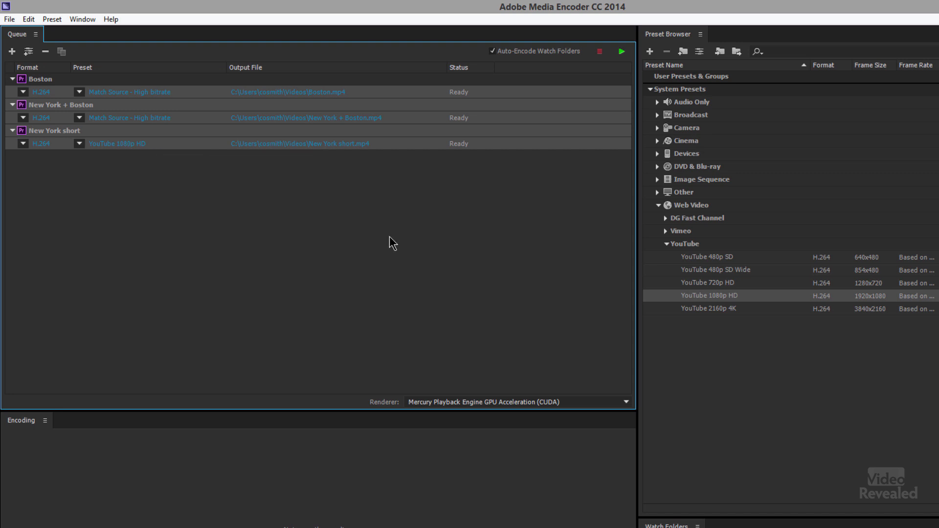
# - Apply the YouTube 1080p HD preset to the New York + Boston job
pyautogui.click(192, 117)
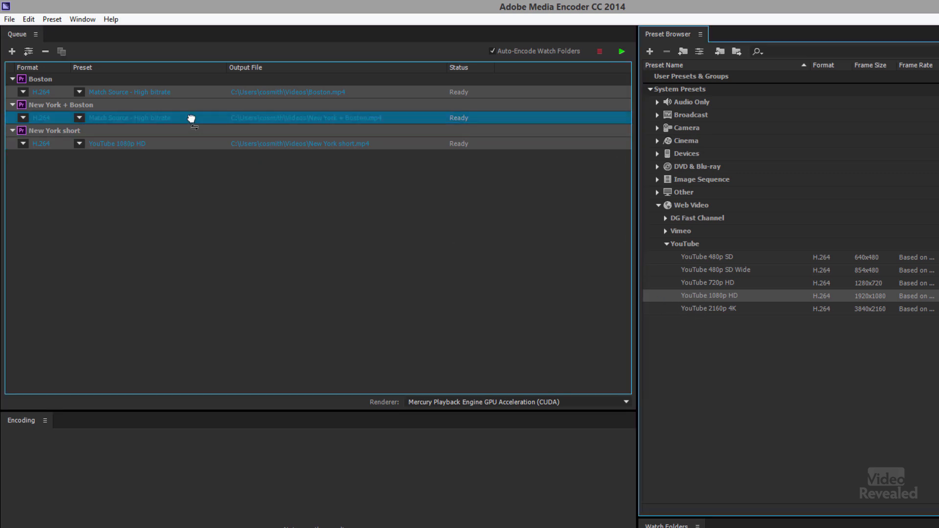
pyautogui.moveTo(166, 124)
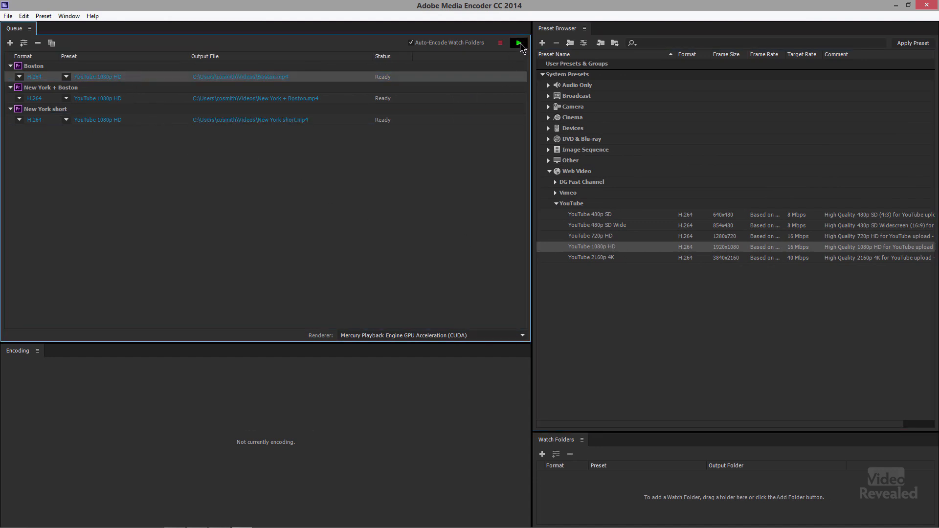
pyautogui.click(519, 42)
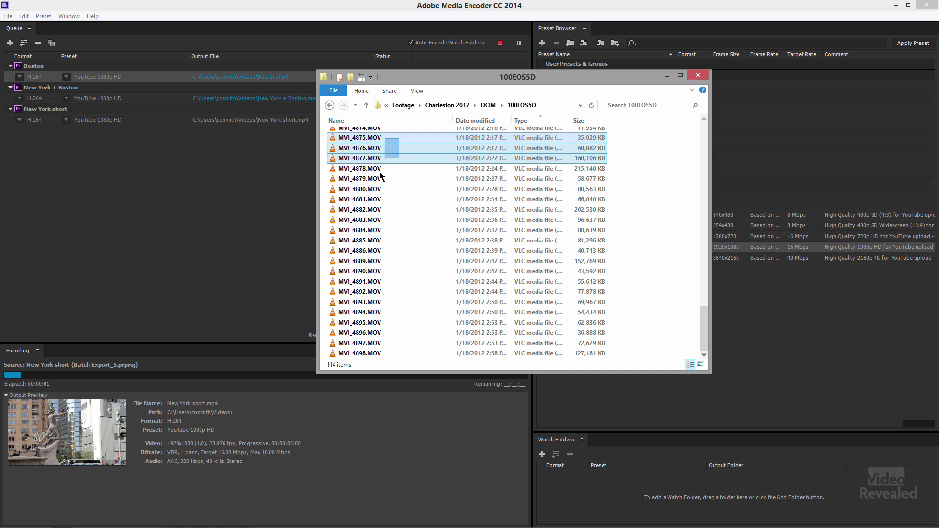
# - Queue MVI_4875–MVI_4880.MOV with YouTube 1080p HD and close the footage folder
pyautogui.moveTo(359, 168); pyautogui.dragTo(234, 150)
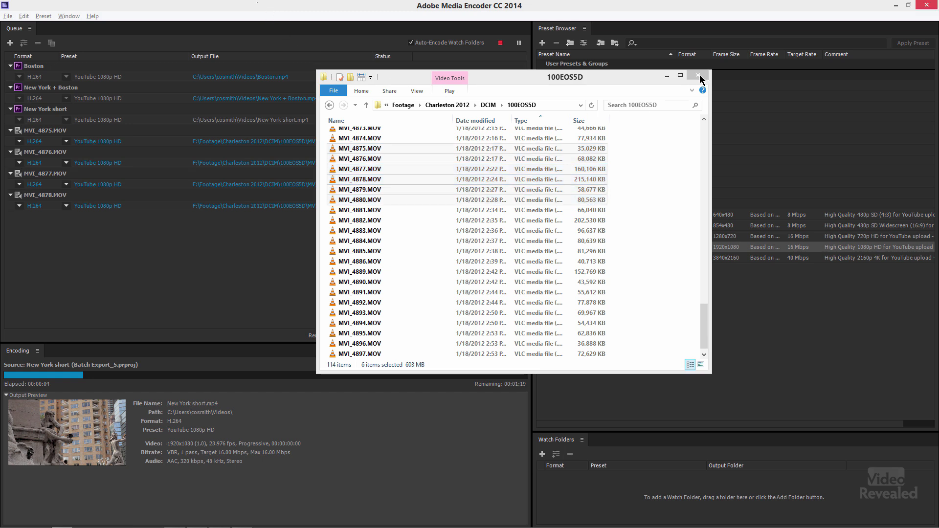
pyautogui.click(701, 76)
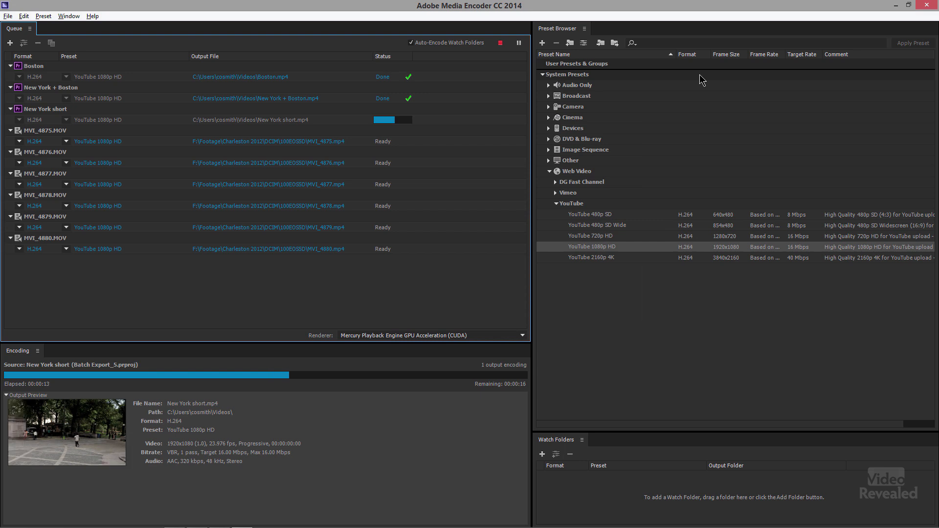